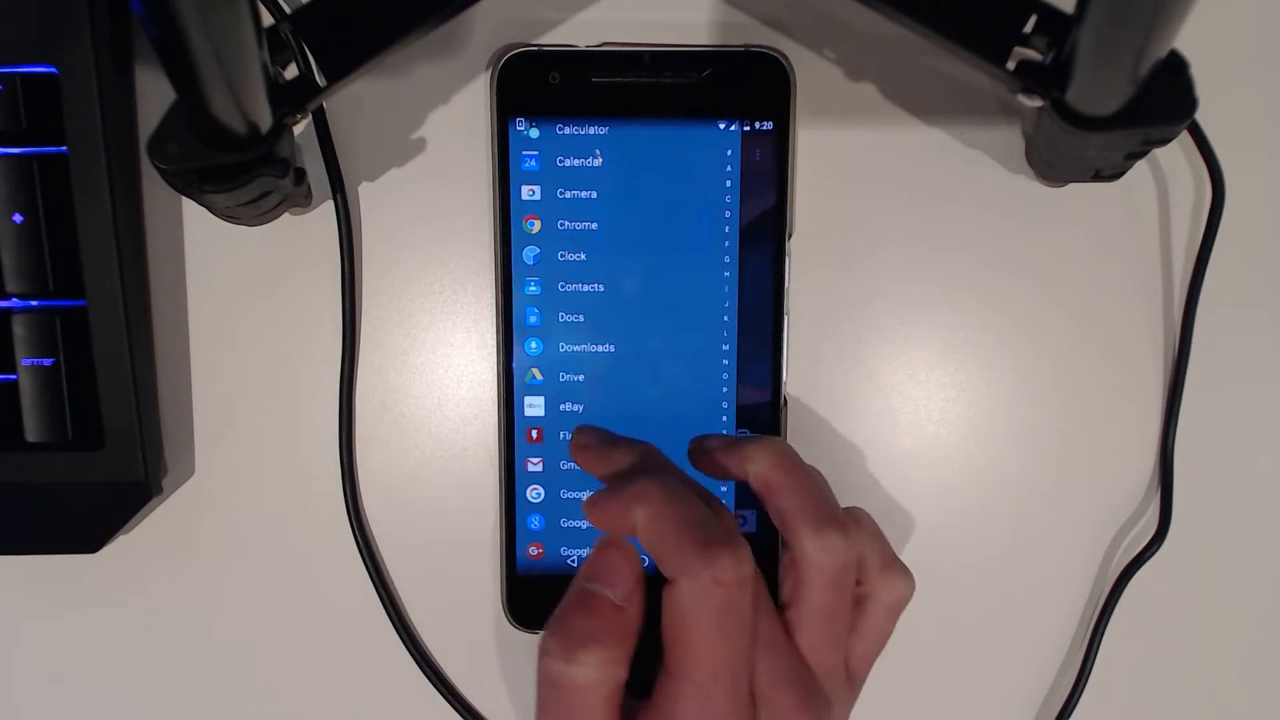
# Launch FlashFire from the Android app drawer
pyautogui.click(567, 435)
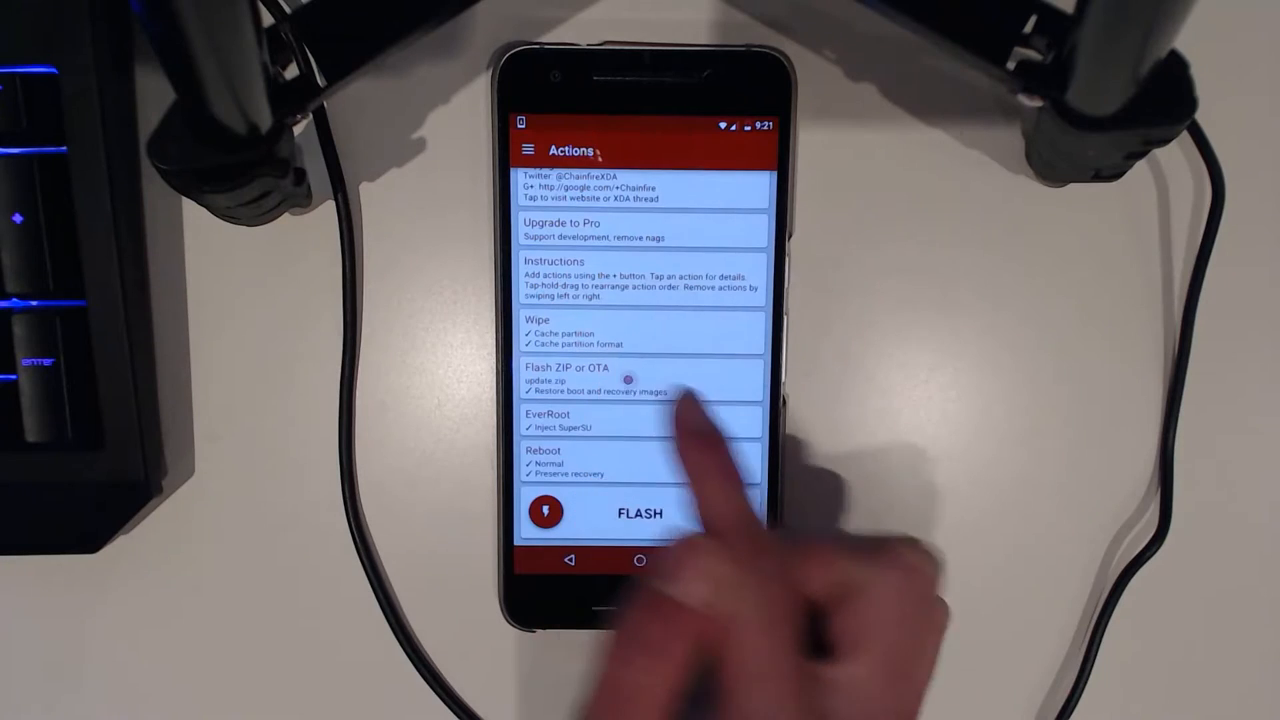
# Start the queued wipe, flash, SuperSU and reboot actions, dismissing the full-screen notice
pyautogui.click(640, 380)
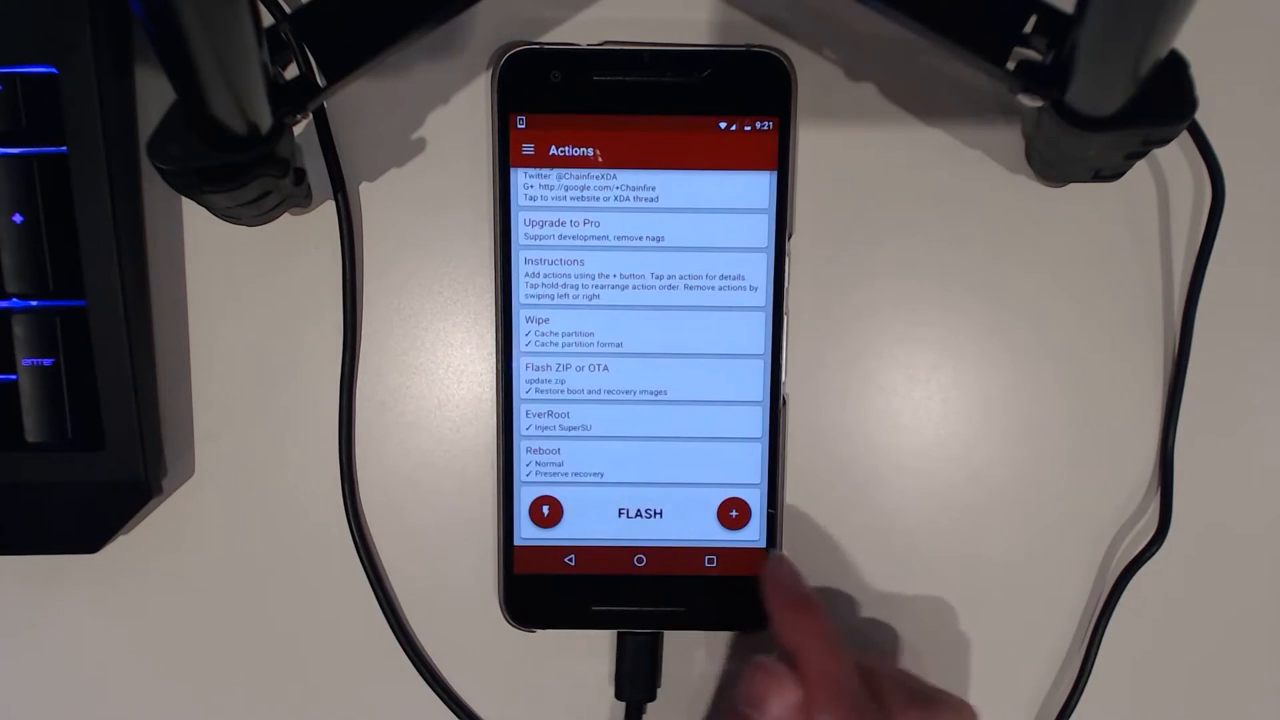
pyautogui.click(639, 513)
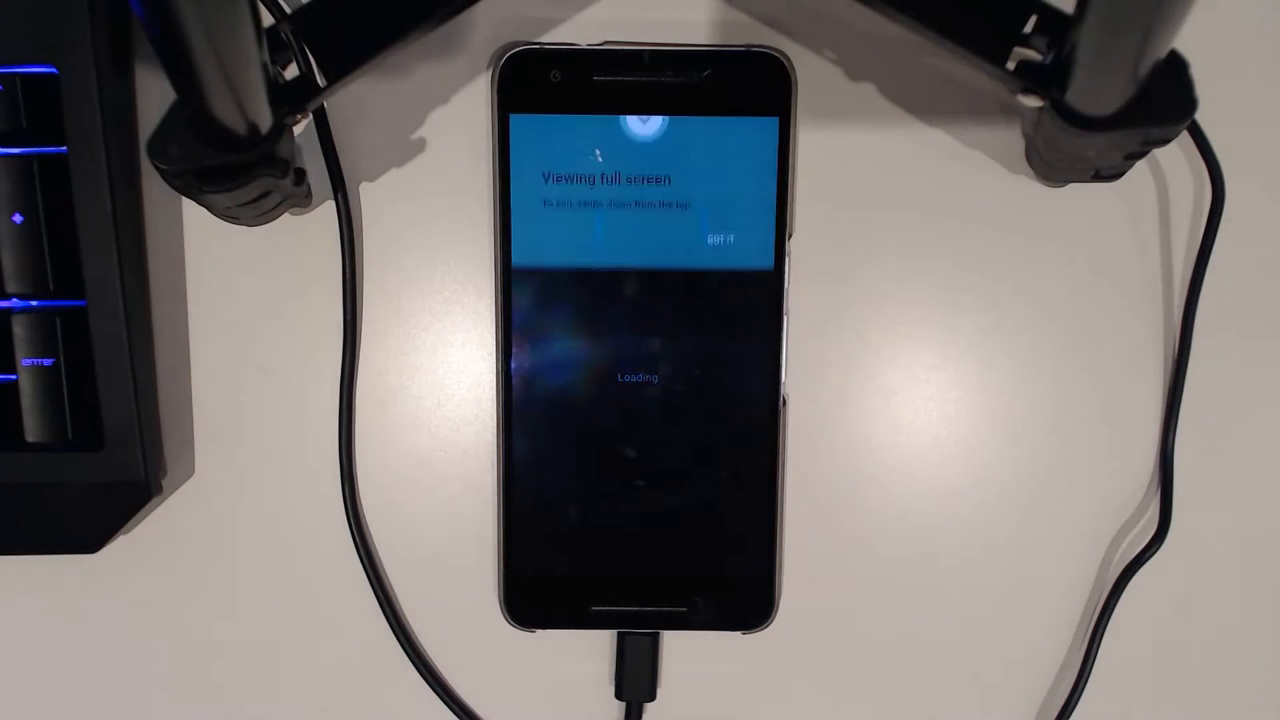
pyautogui.click(720, 239)
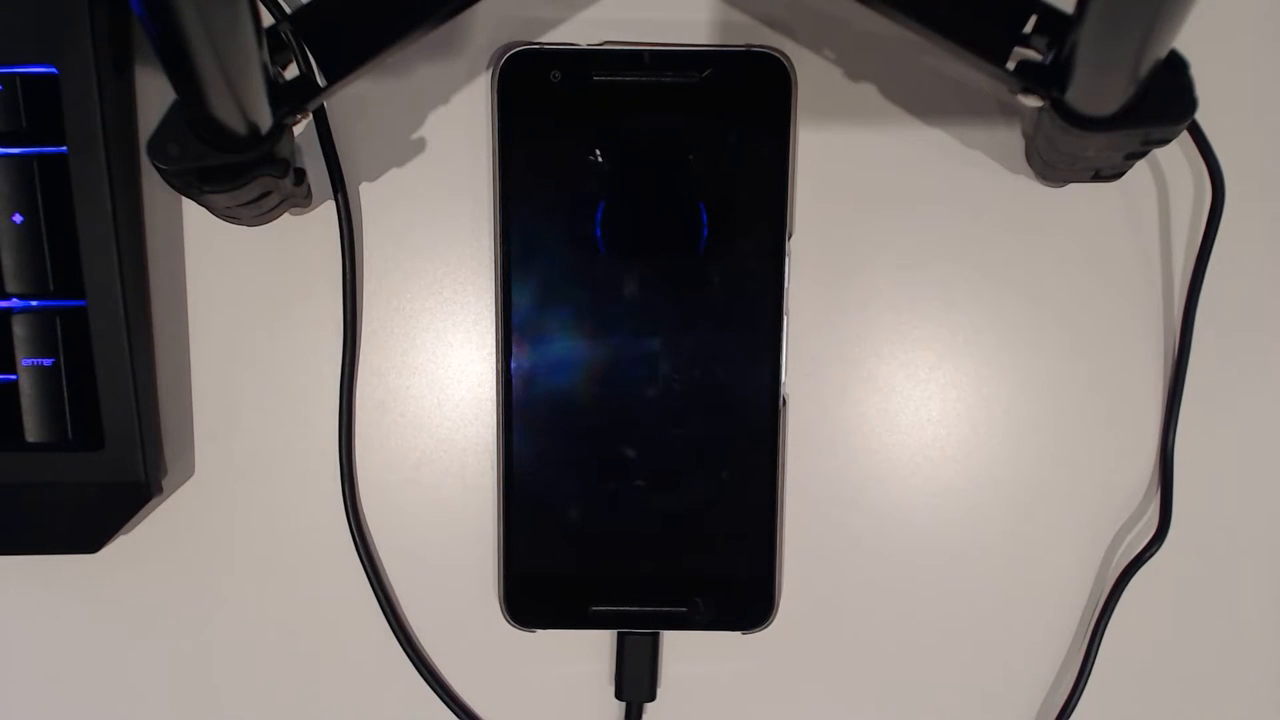